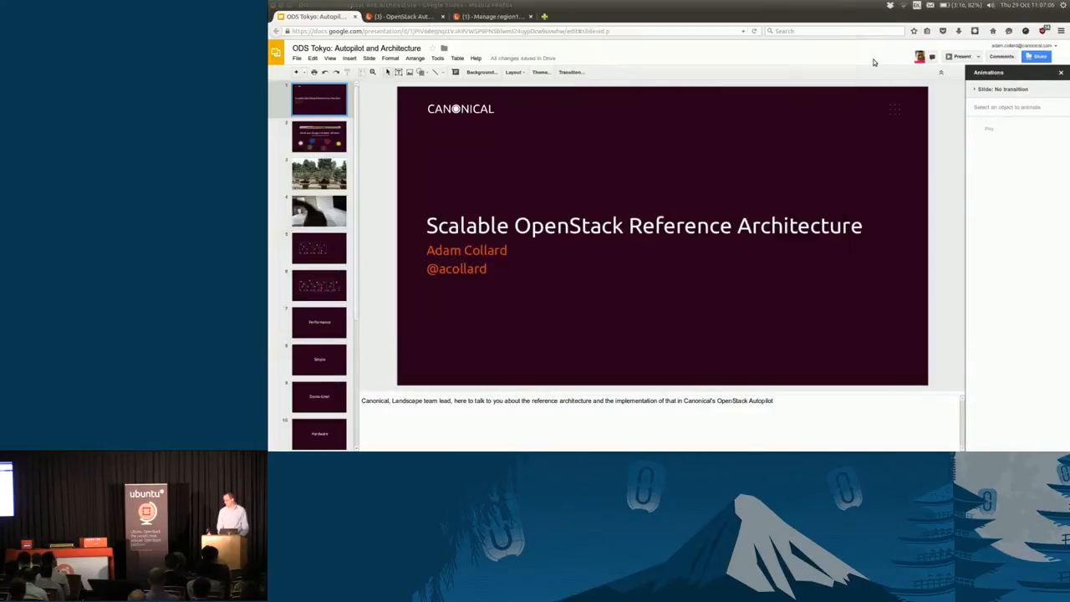
Step: Switch from the slides deck to the Landscape OpenStack Autopilot browser tab
click(405, 16)
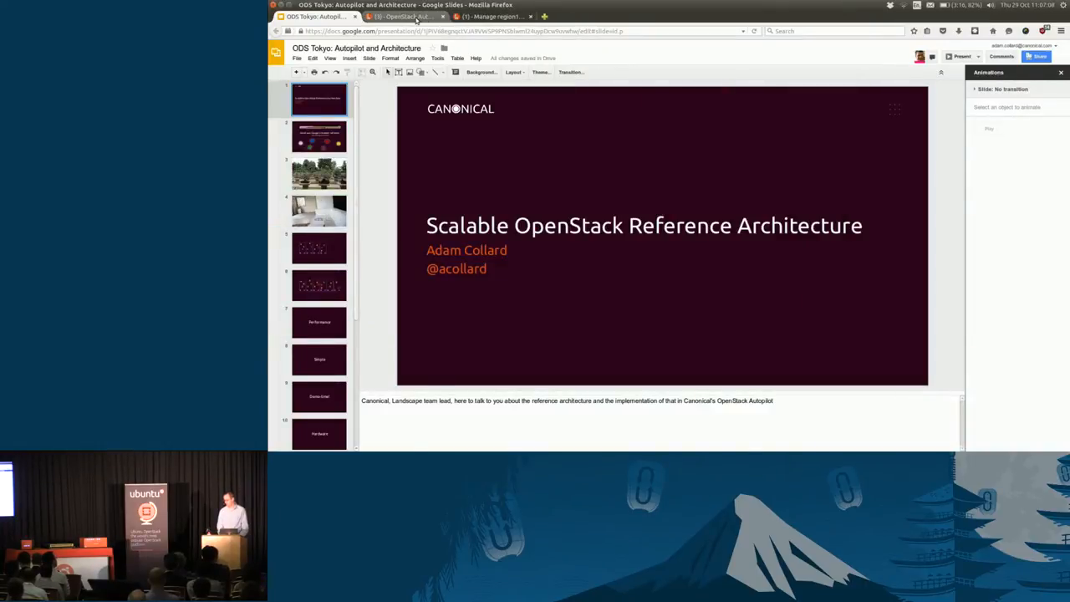
click(489, 17)
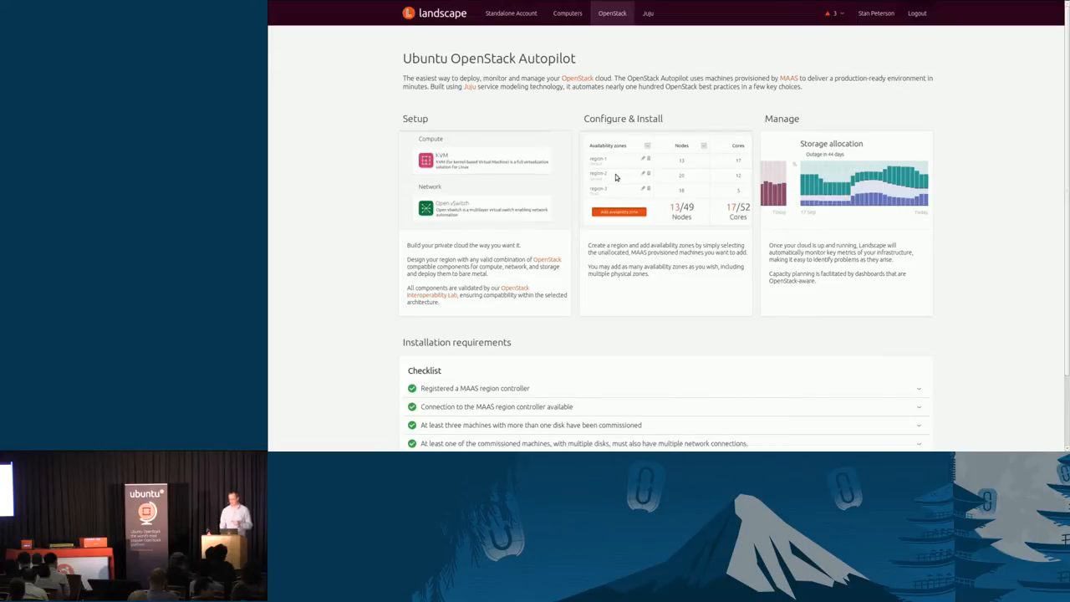
Step: Reach the fully ticked installation checklist and begin configuring a new region
scroll(down, 3)
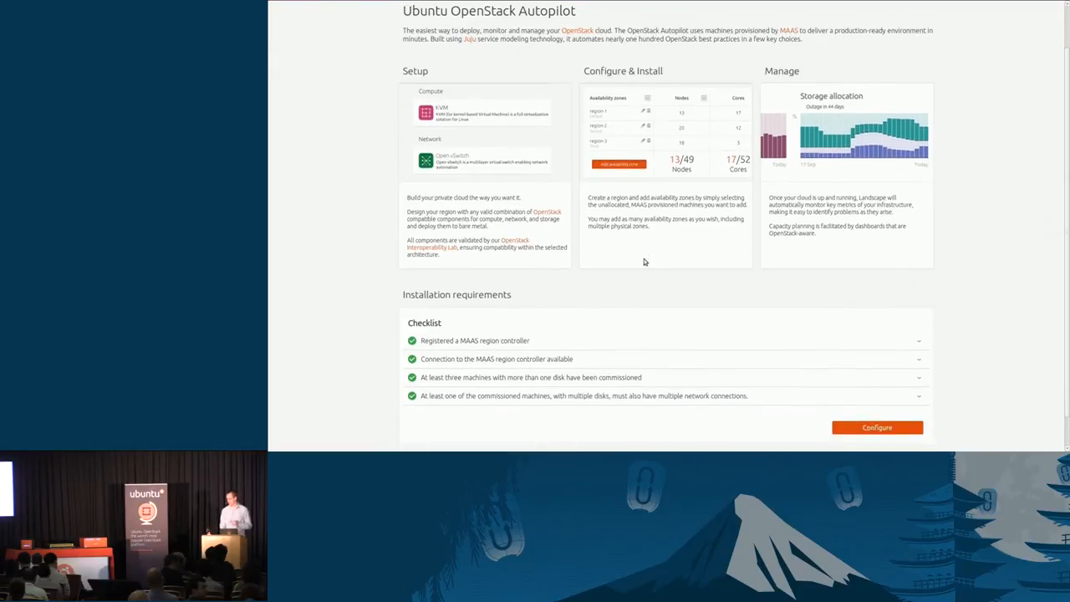
scroll(down, 3)
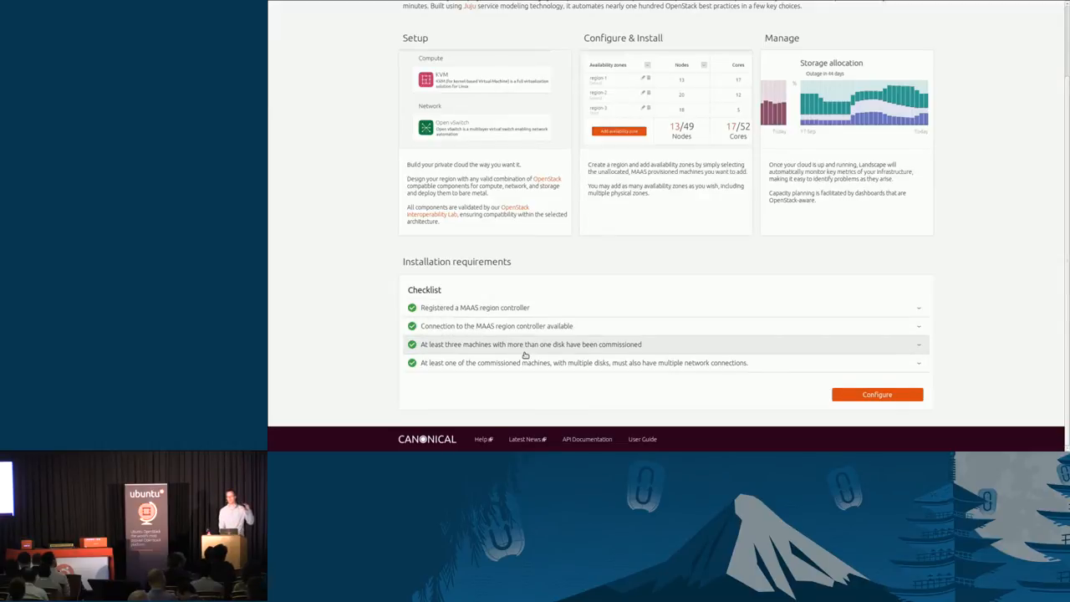
mouse_move(582, 350)
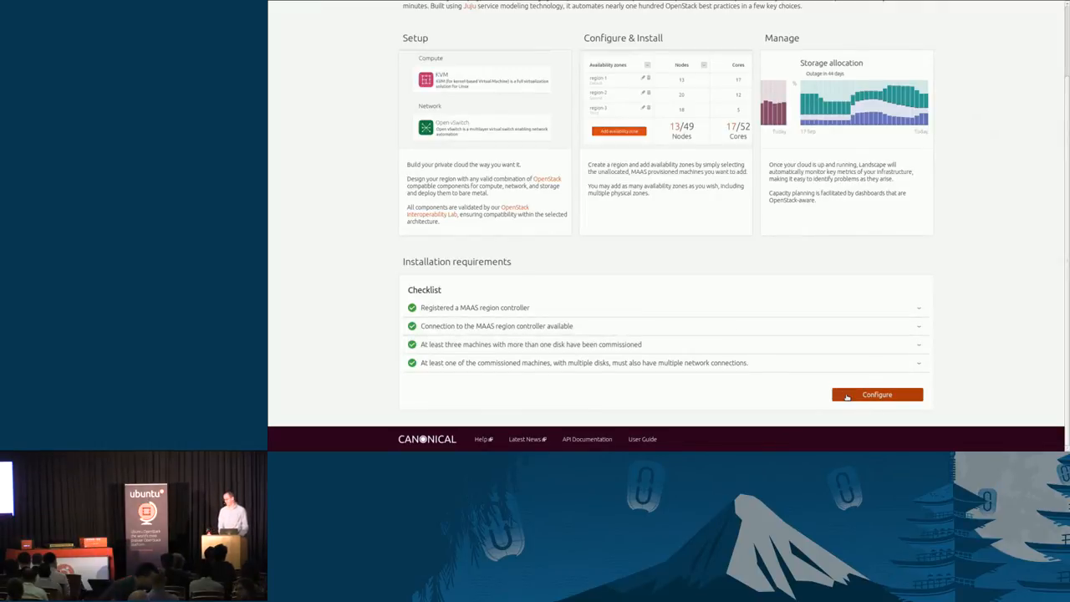
click(877, 395)
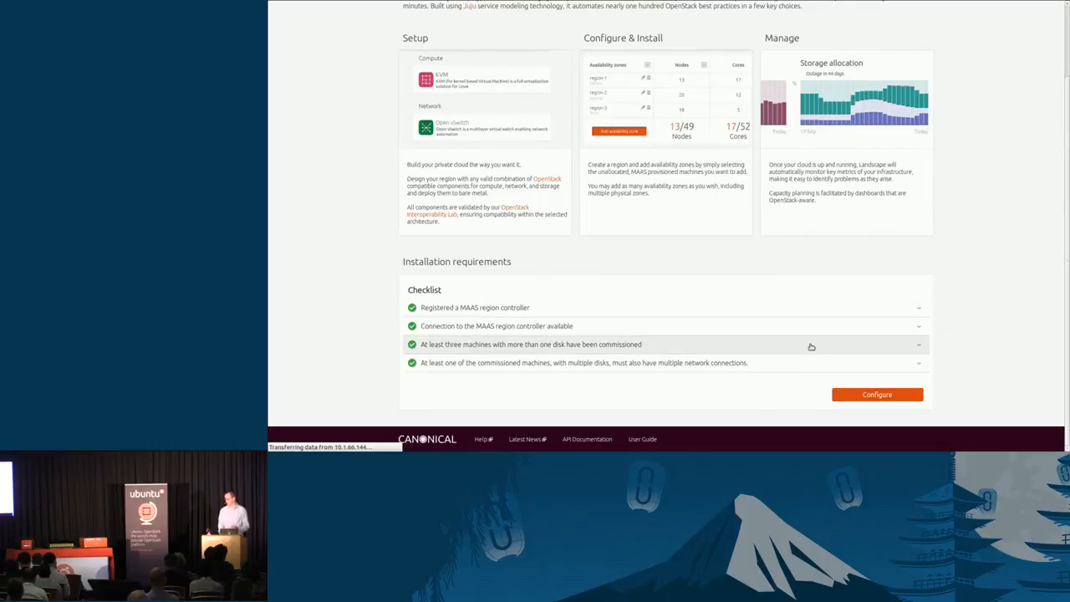
Step: Choose KVM for compute and confirm Open vSwitch for networking in region1
click(877, 394)
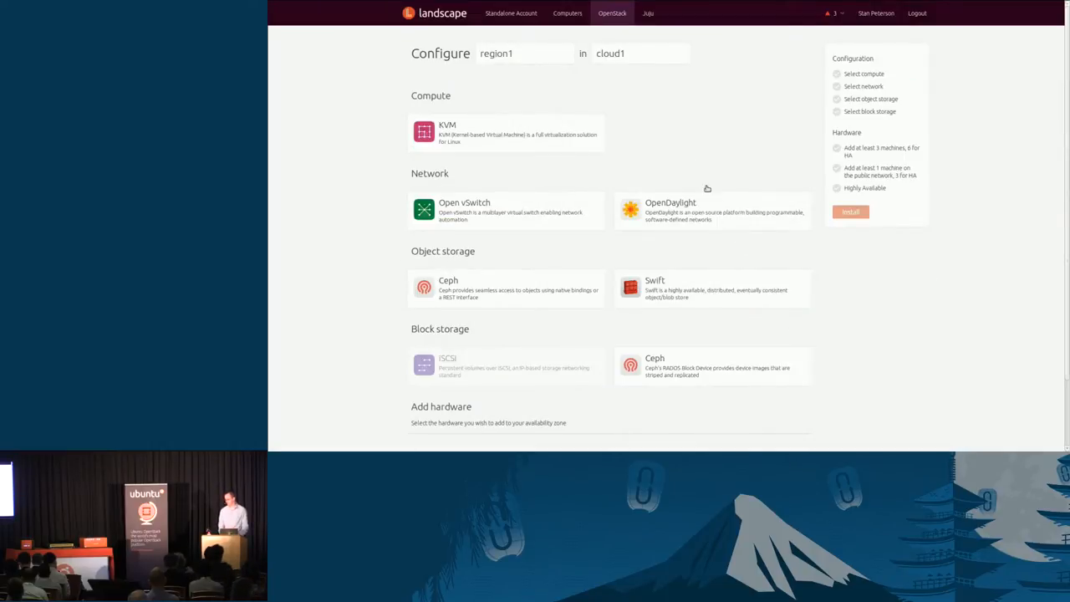
click(505, 132)
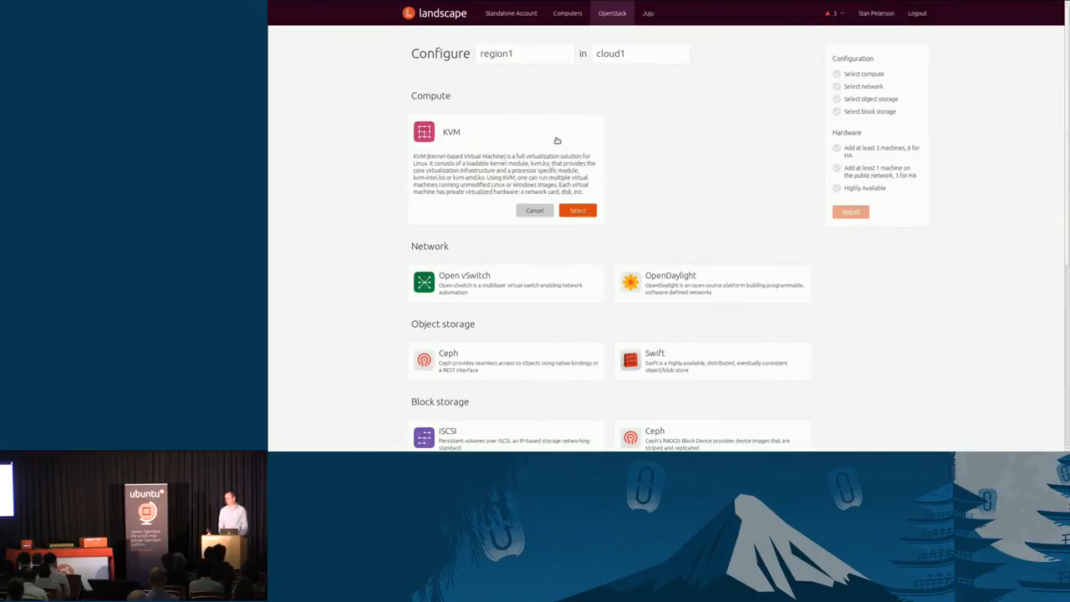
click(578, 211)
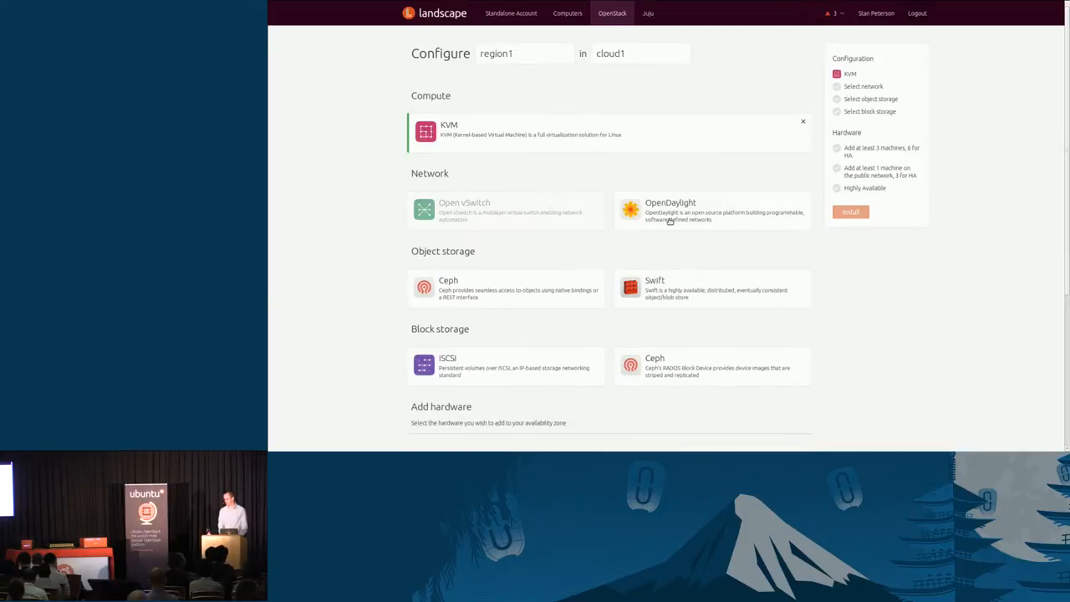
click(465, 211)
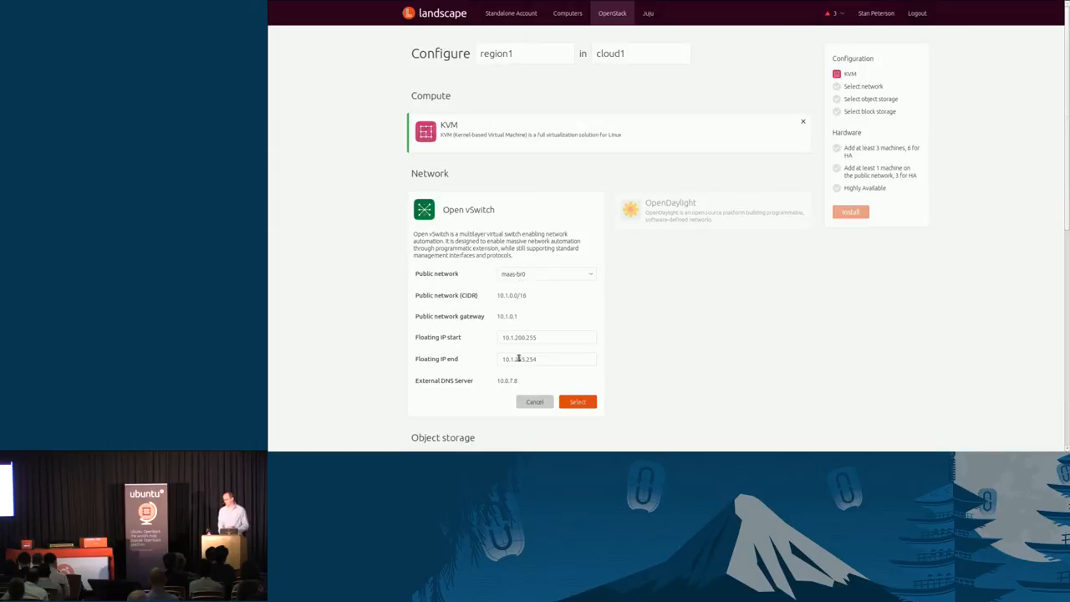
mouse_move(529, 281)
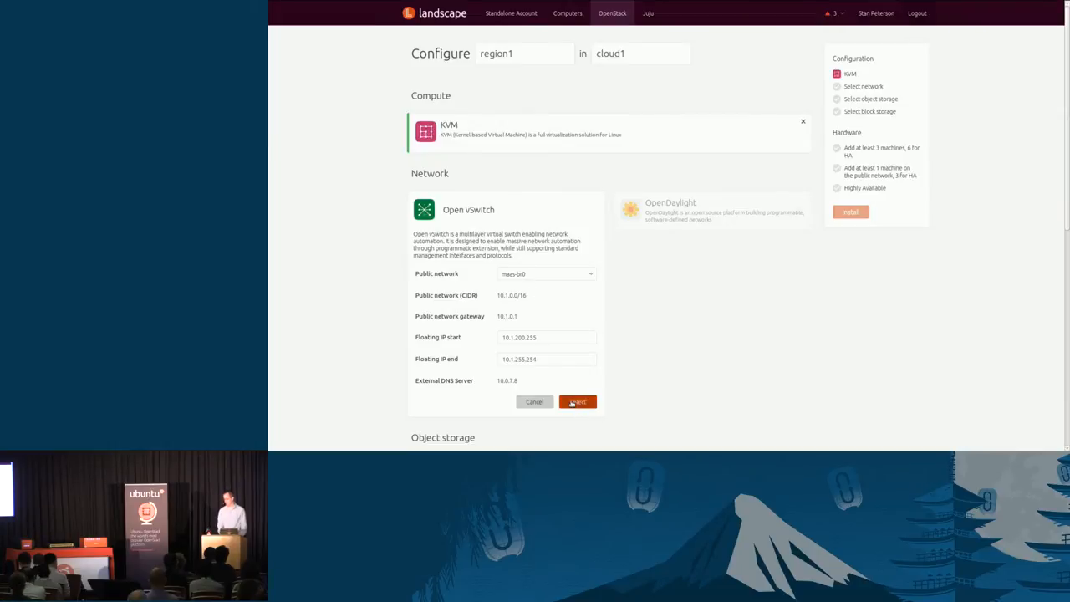
click(577, 402)
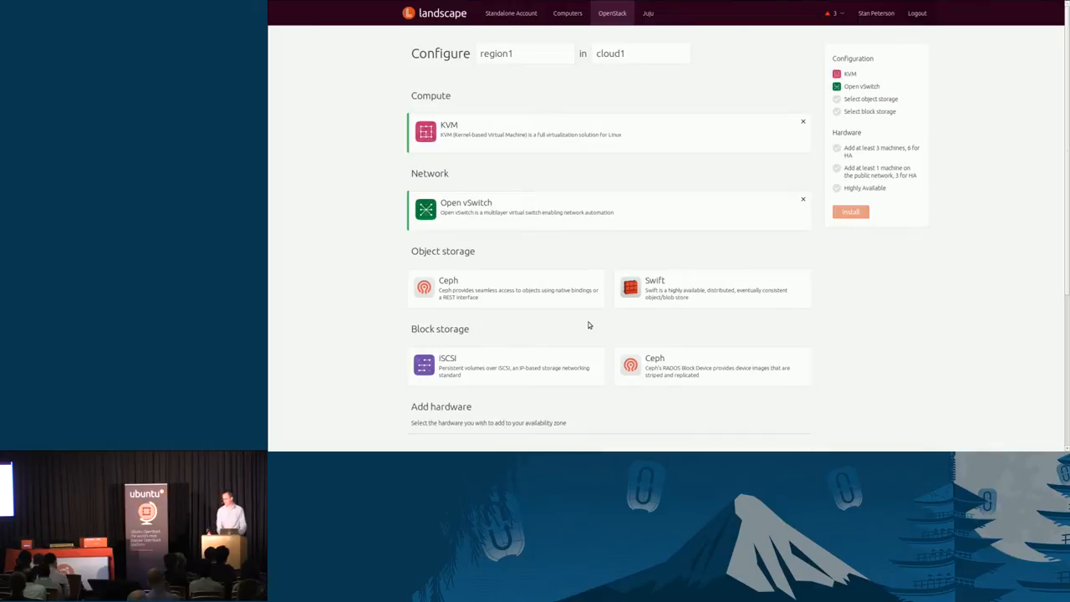
mouse_move(556, 326)
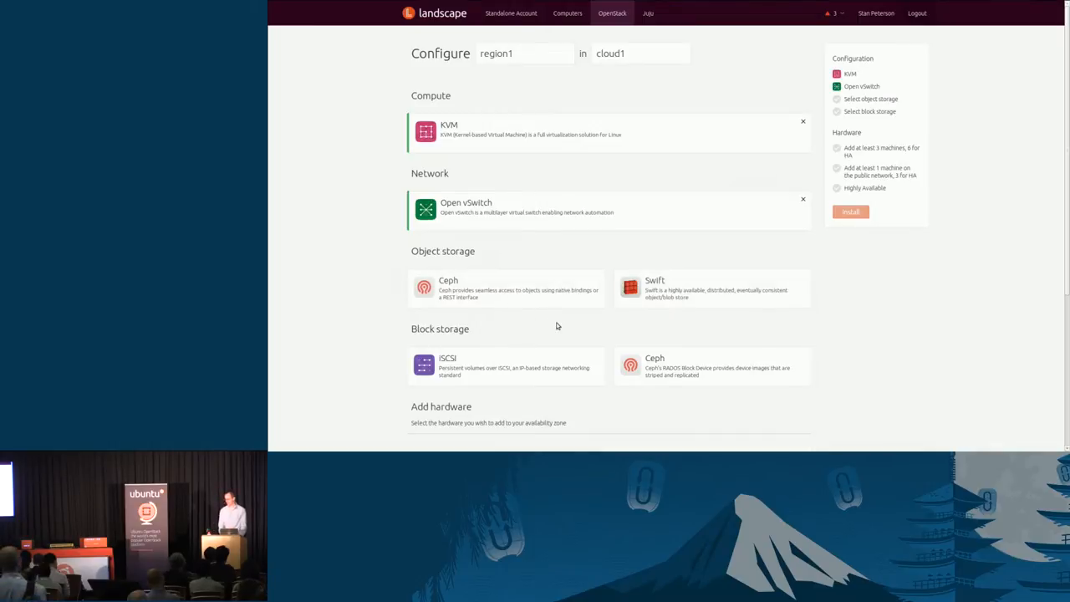
Step: Choose Swift for object storage and Ceph for block storage in region1
click(711, 287)
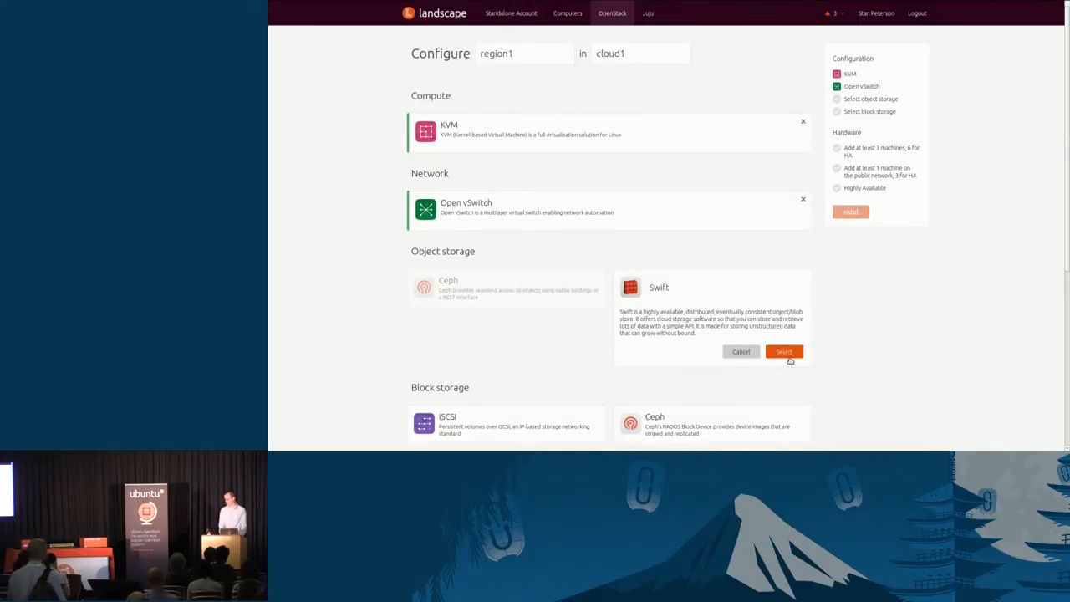
click(782, 352)
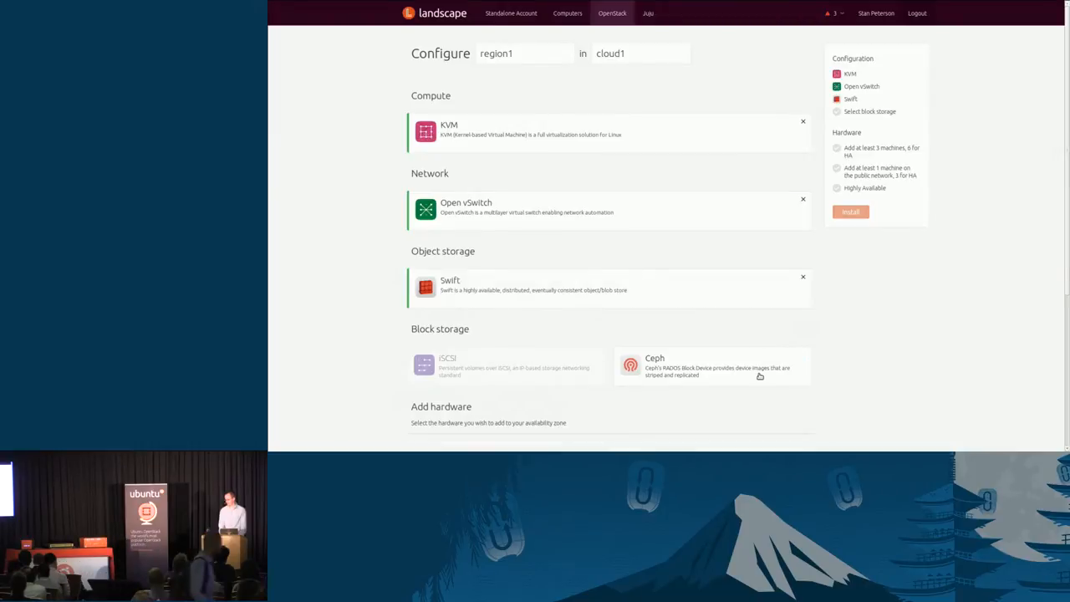
click(711, 367)
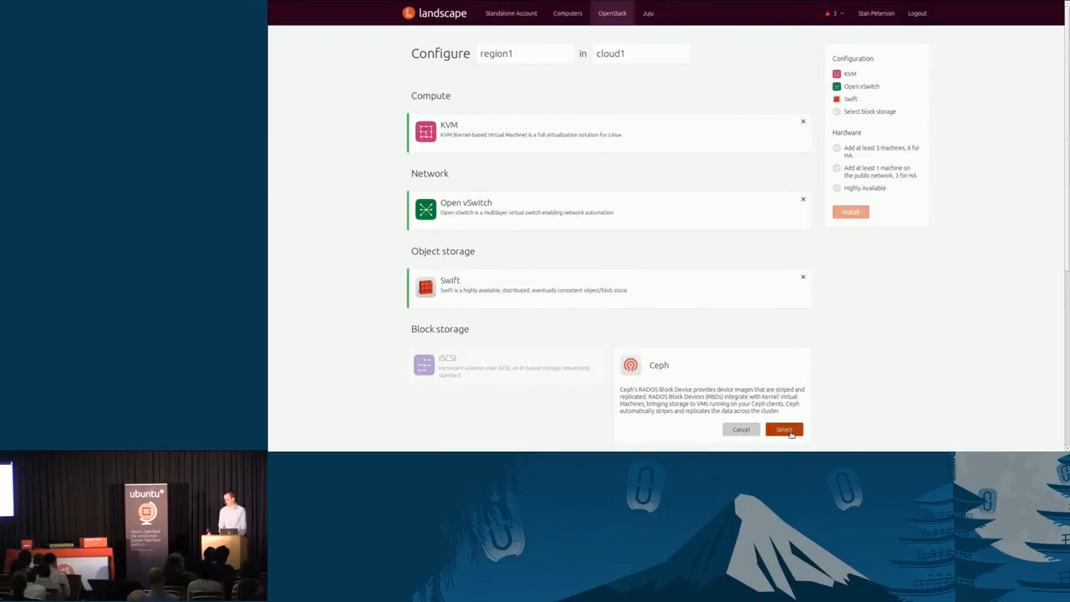
click(783, 428)
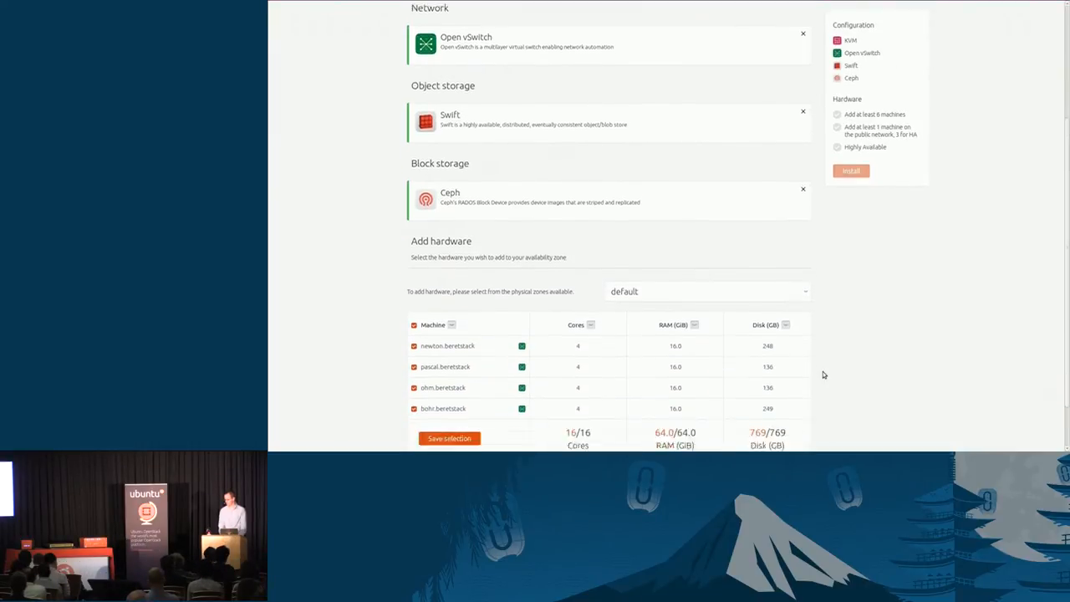
scroll(down, 3)
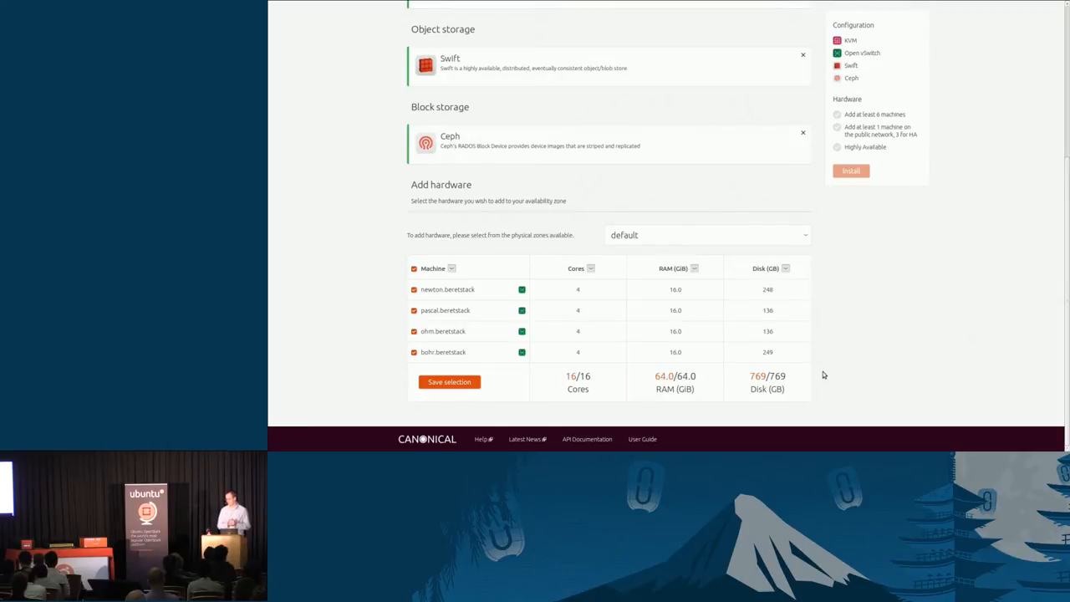
mouse_move(666, 369)
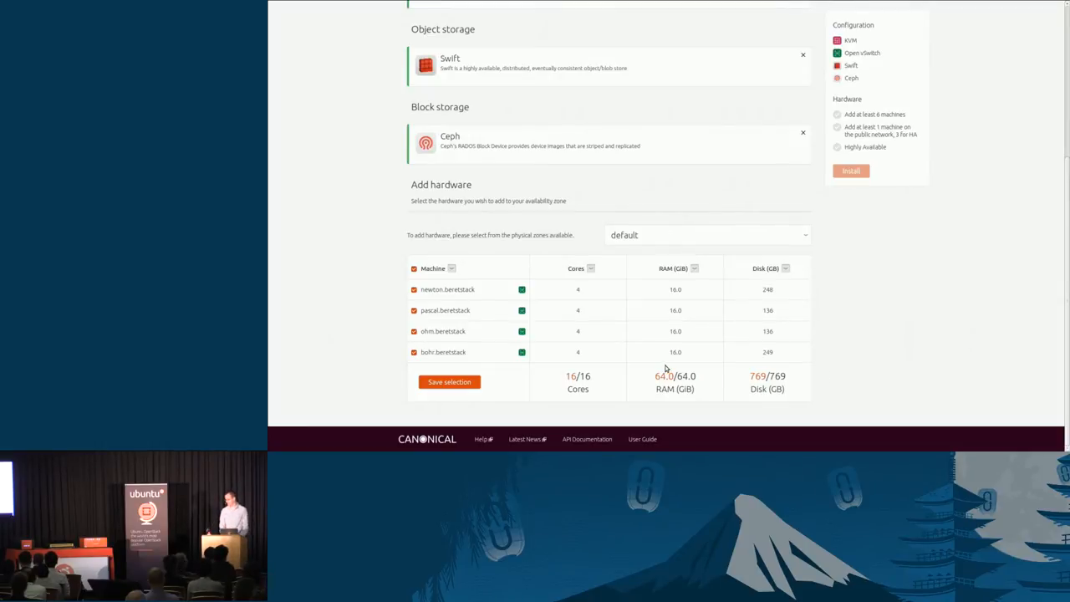
mouse_move(669, 295)
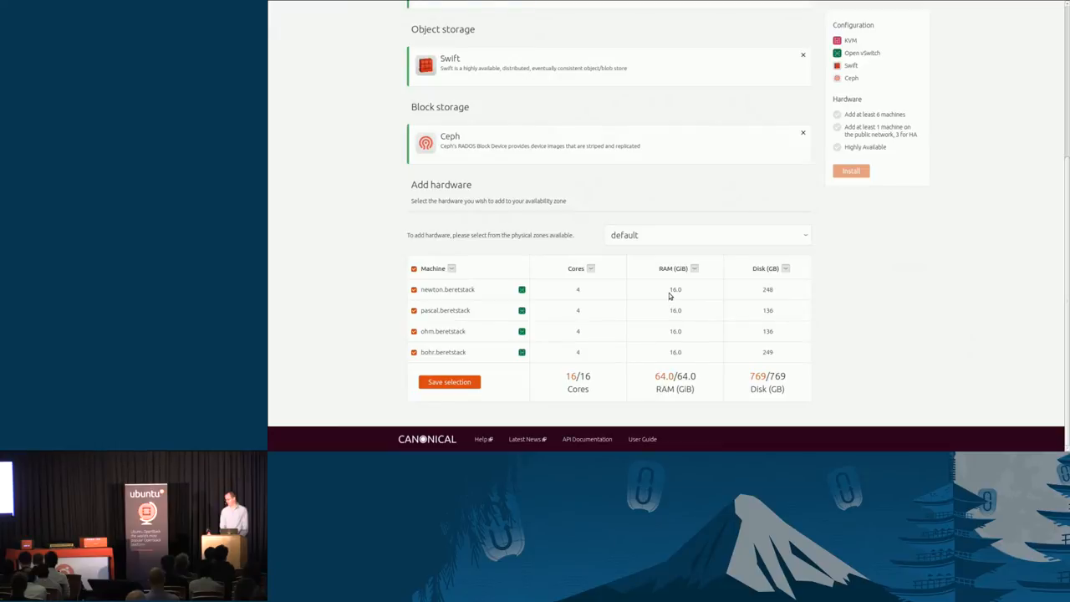
mouse_move(682, 312)
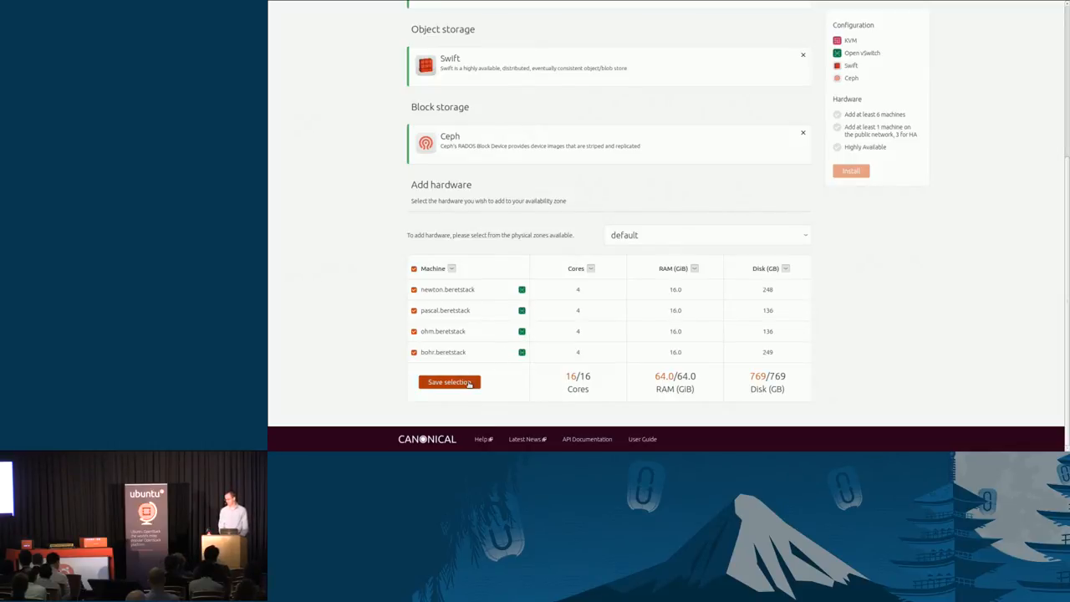
Step: Save the four machines as zone region1-1 and begin adding a second availability zone
click(450, 381)
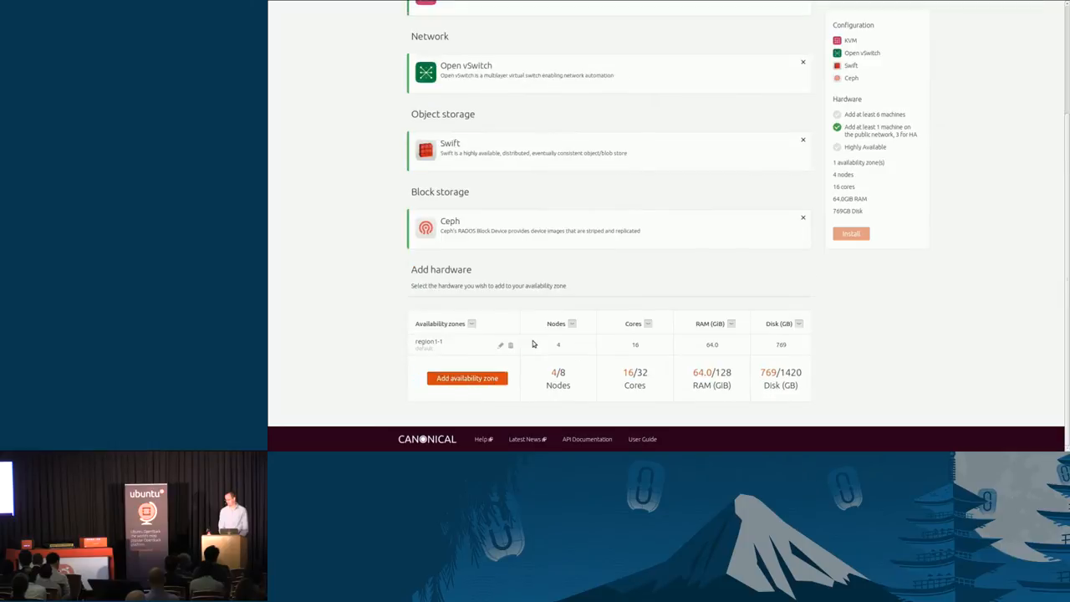
mouse_move(512, 345)
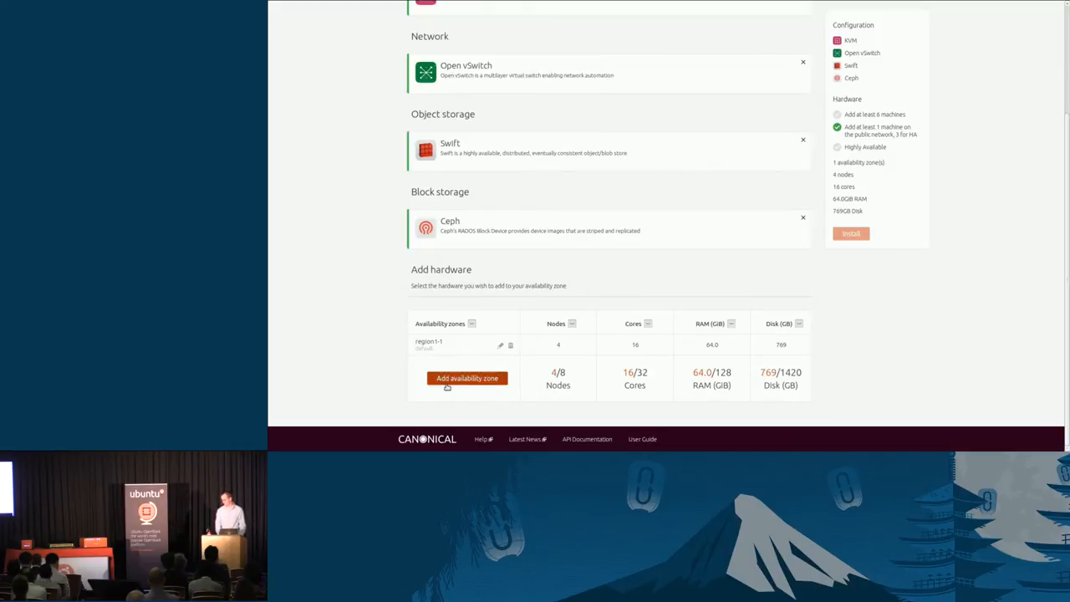
click(466, 378)
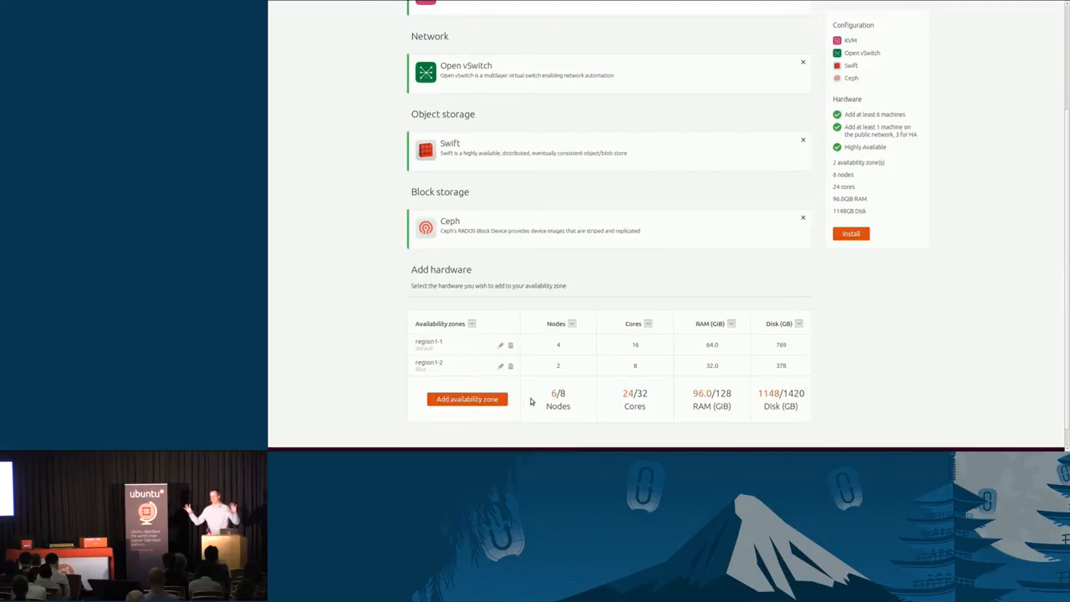
mouse_move(592, 361)
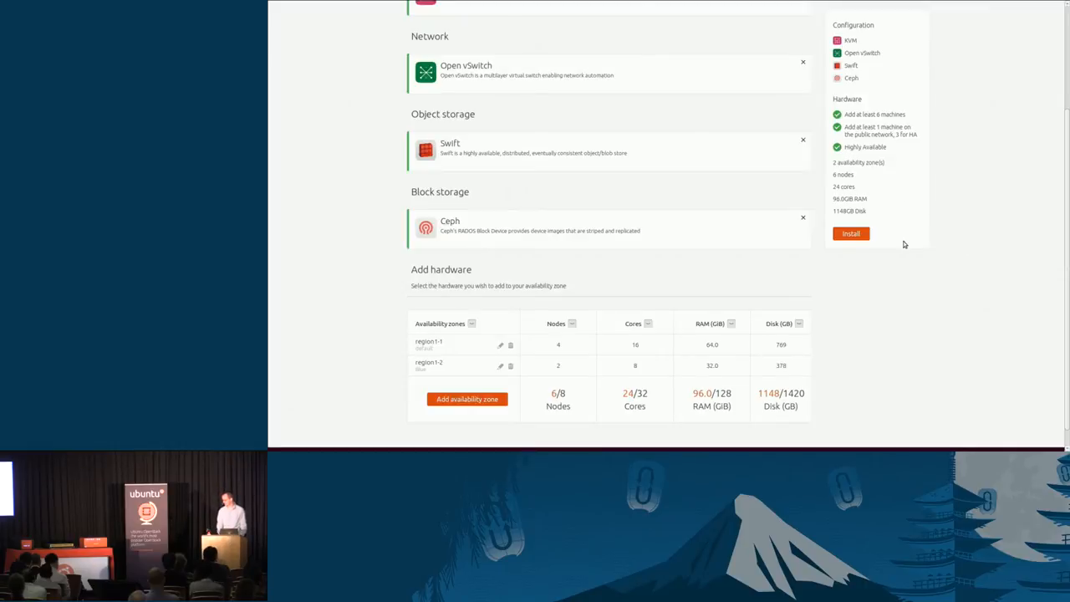
Step: Start installing the two-zone region after reviewing its configuration and hardware summary
click(852, 234)
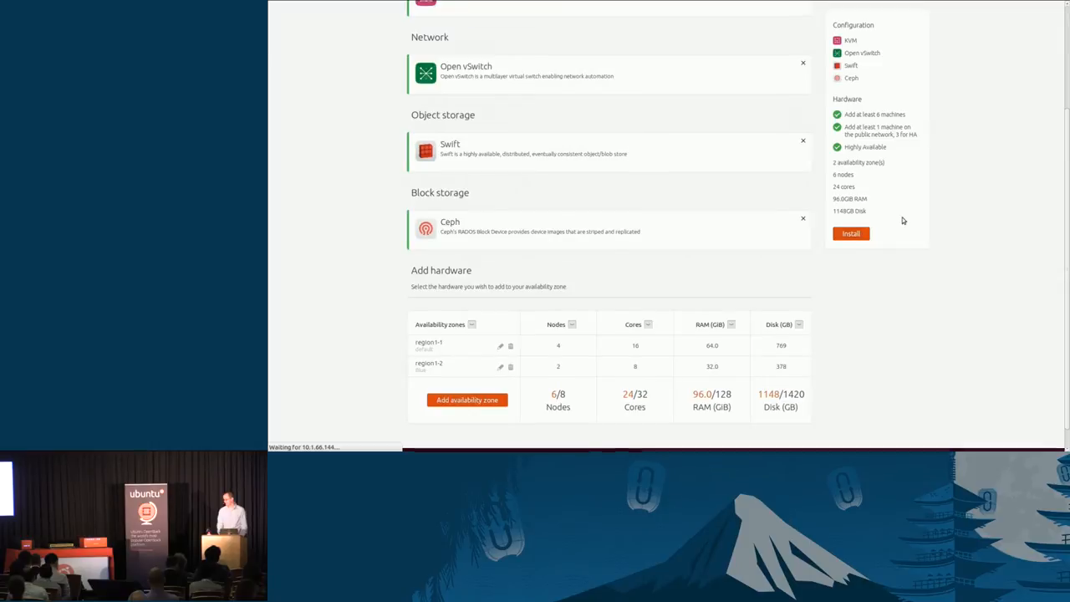
Step: Load the Installing region1 in cloud1 page with its deployment task statuses
click(850, 234)
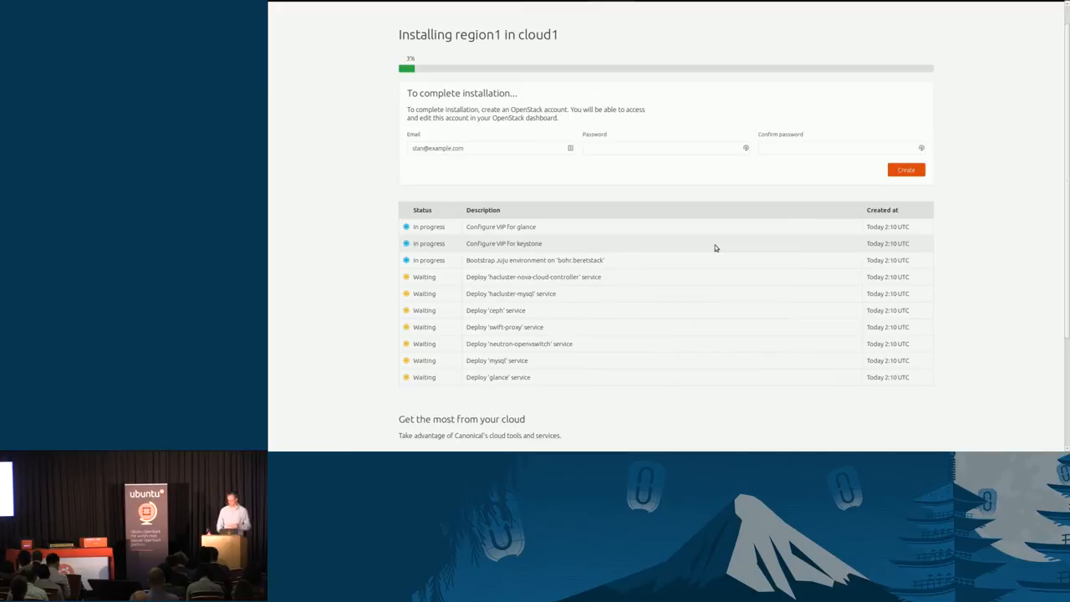
mouse_move(566, 363)
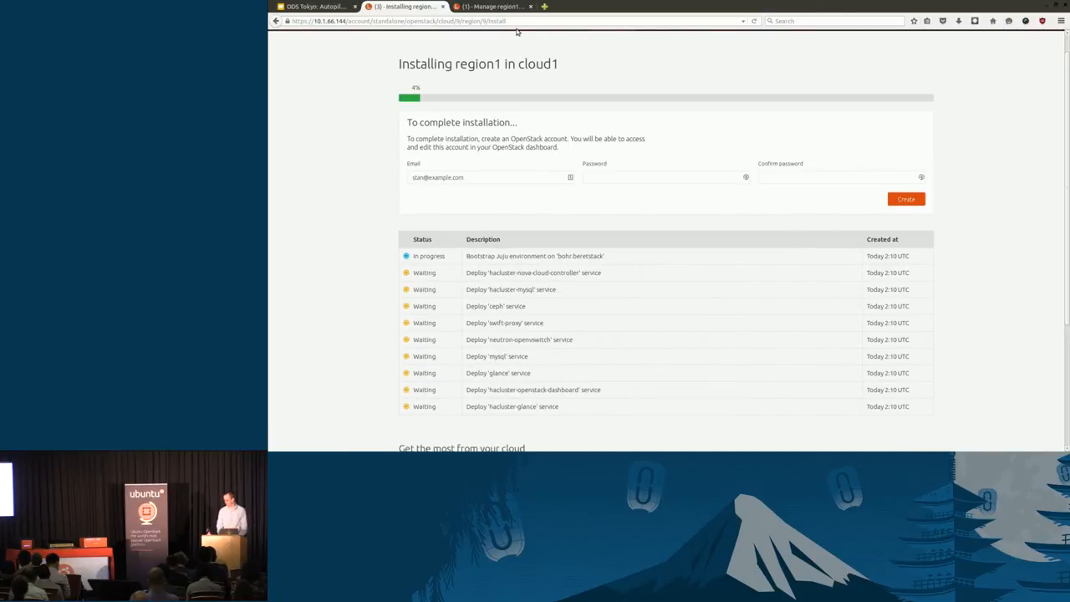
Step: Switch to the Manage region1 tab showing utilisation charts and hardware totals
click(493, 6)
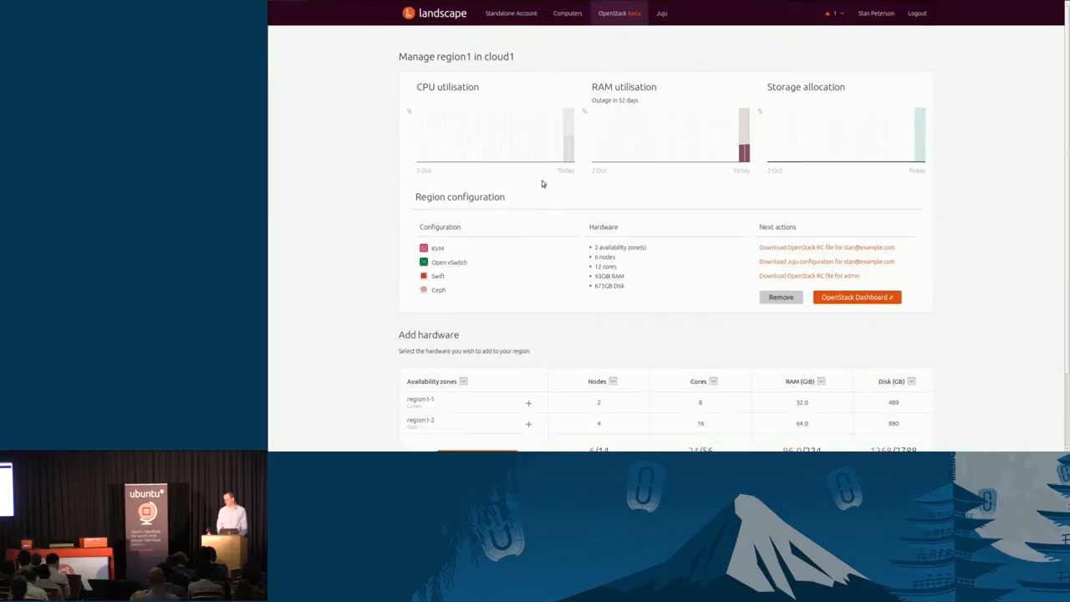
mouse_move(543, 207)
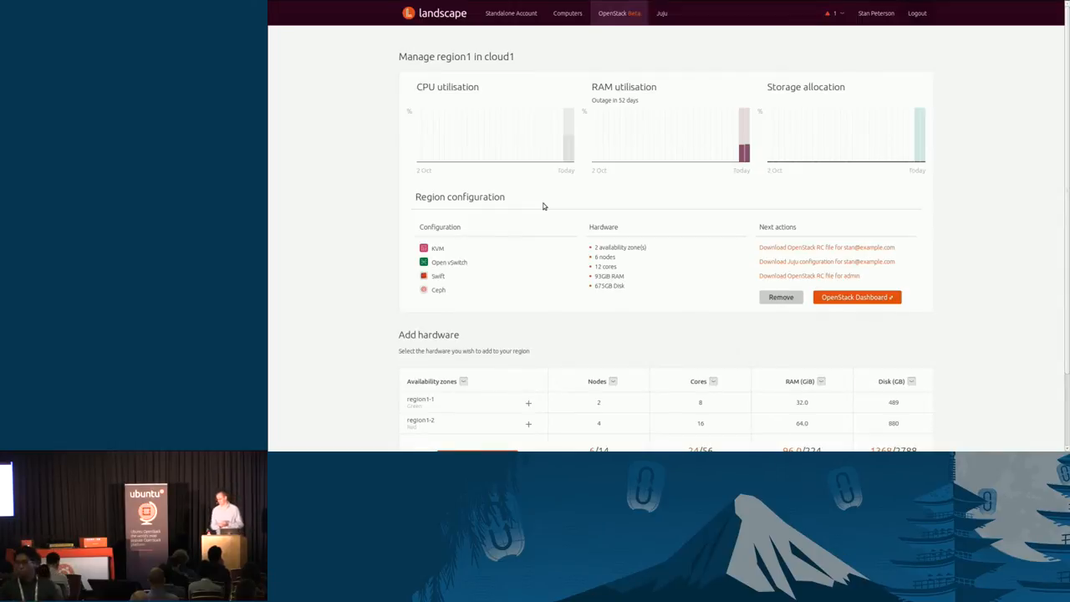
mouse_move(689, 241)
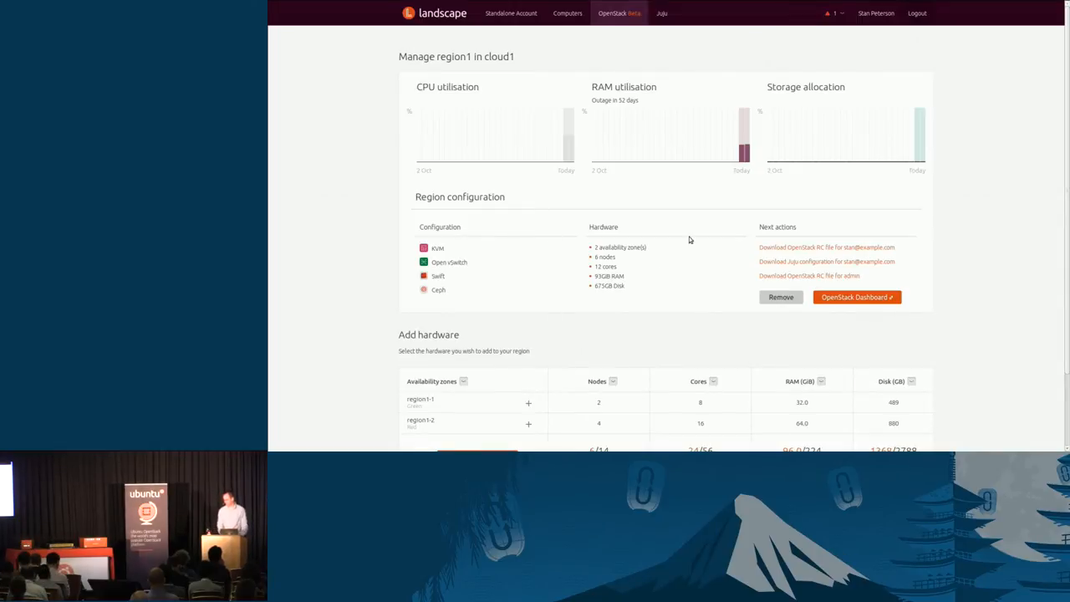
mouse_move(599, 284)
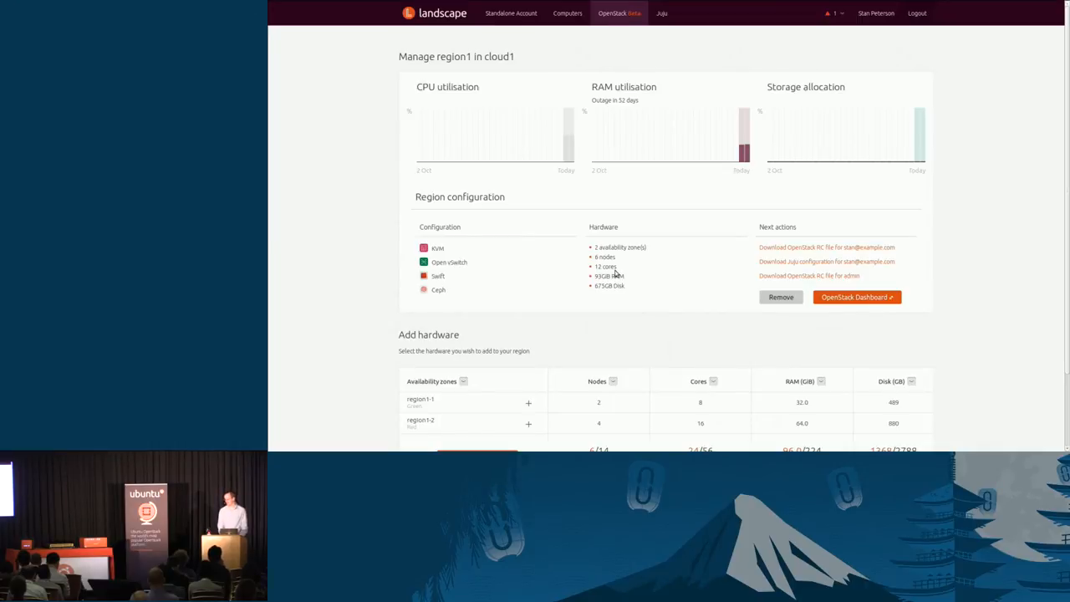
scroll(down, 3)
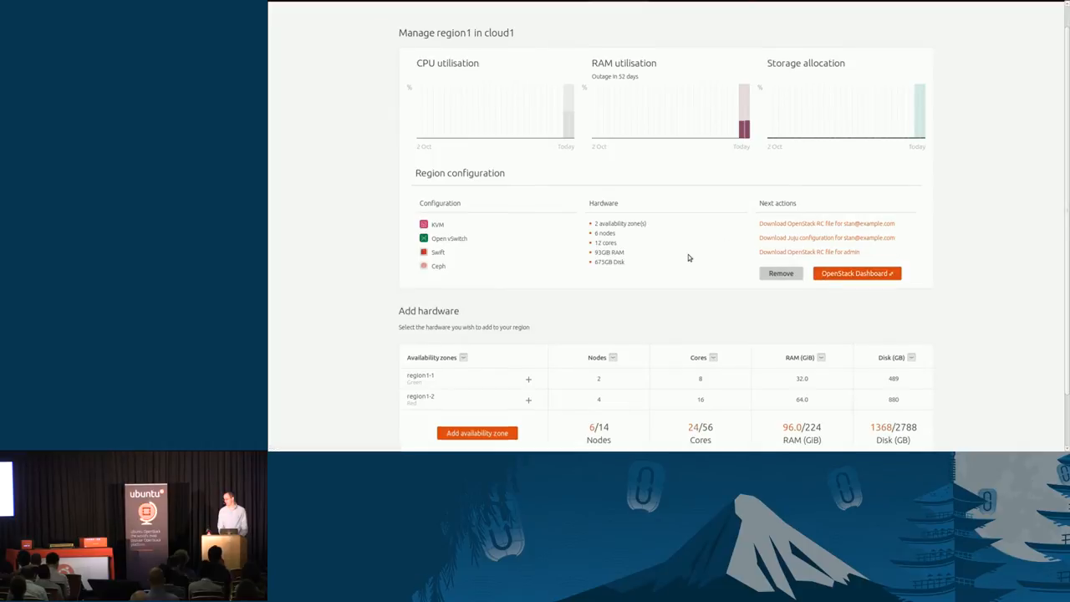
scroll(down, 3)
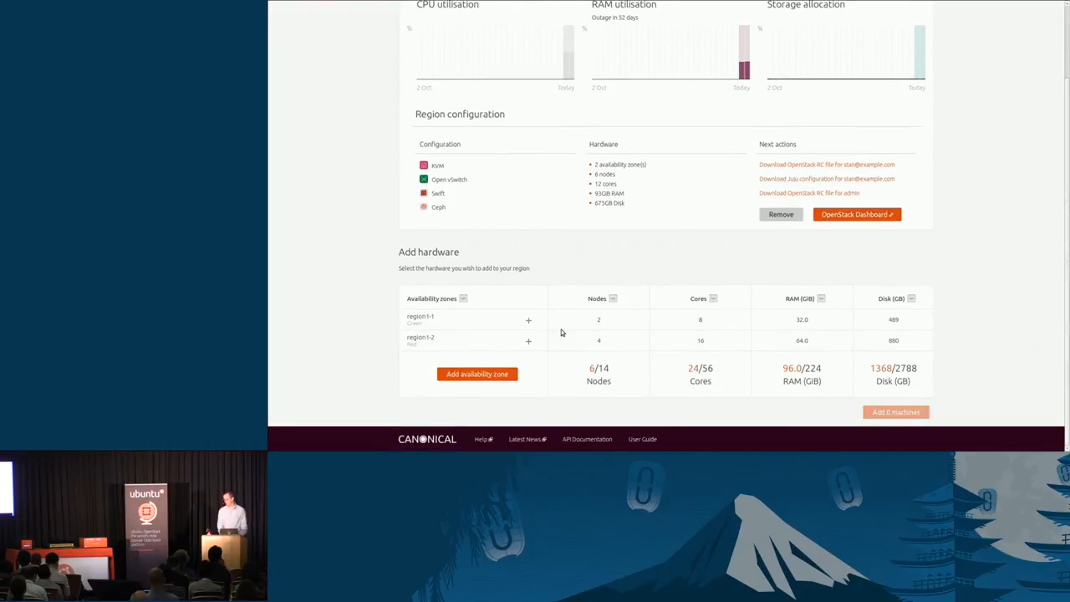
mouse_move(455, 324)
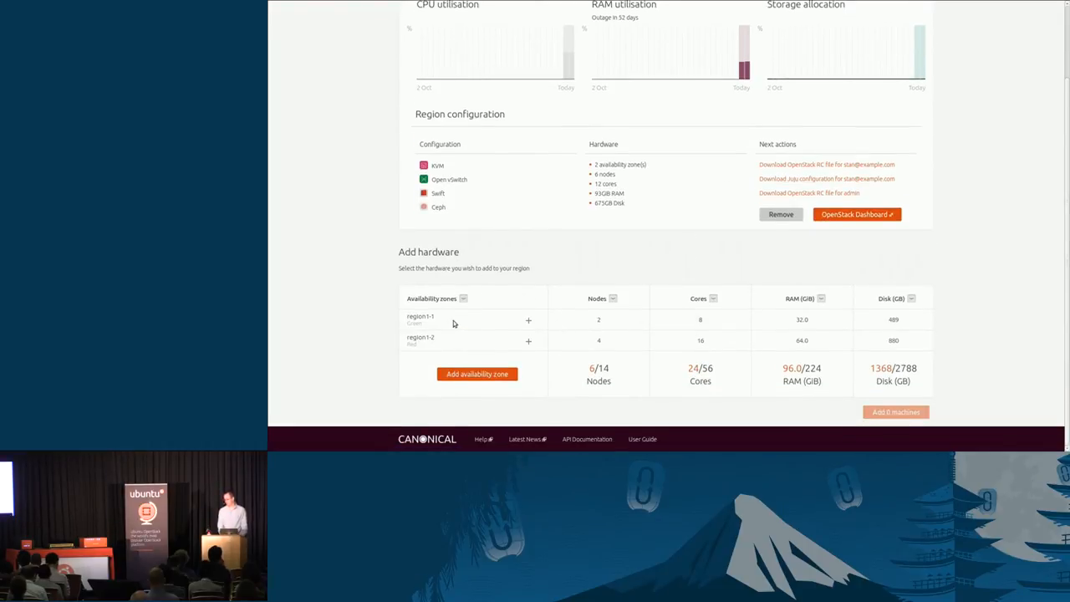
mouse_move(505, 326)
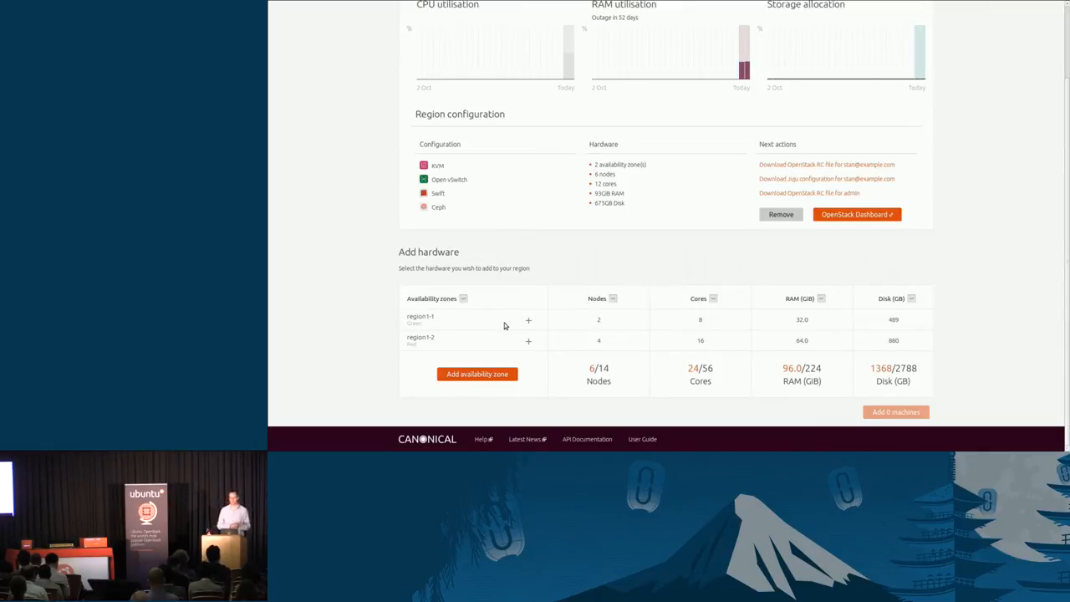
mouse_move(633, 327)
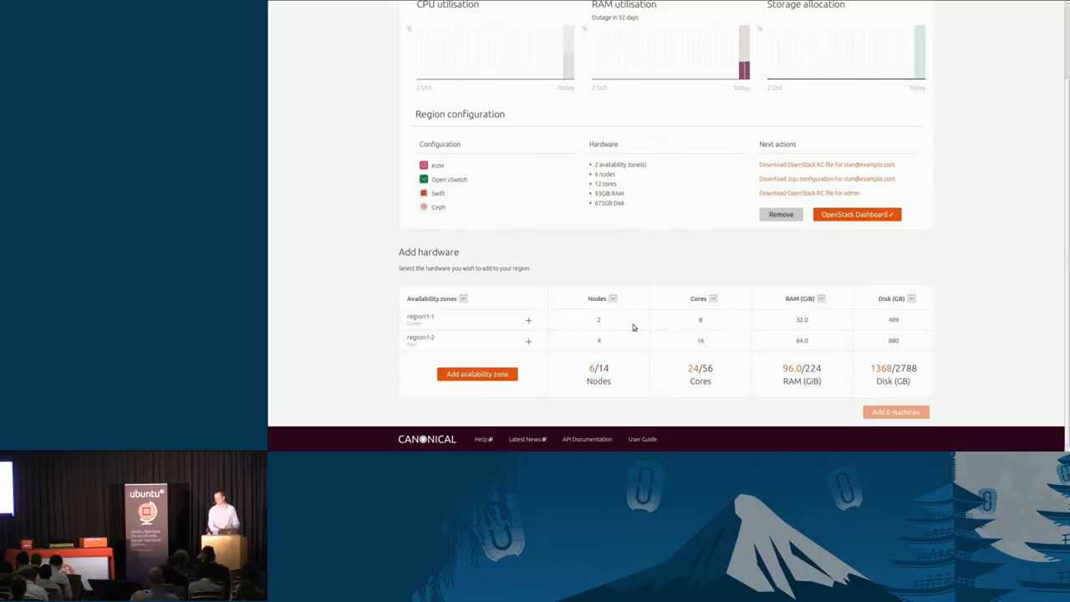
mouse_move(378, 327)
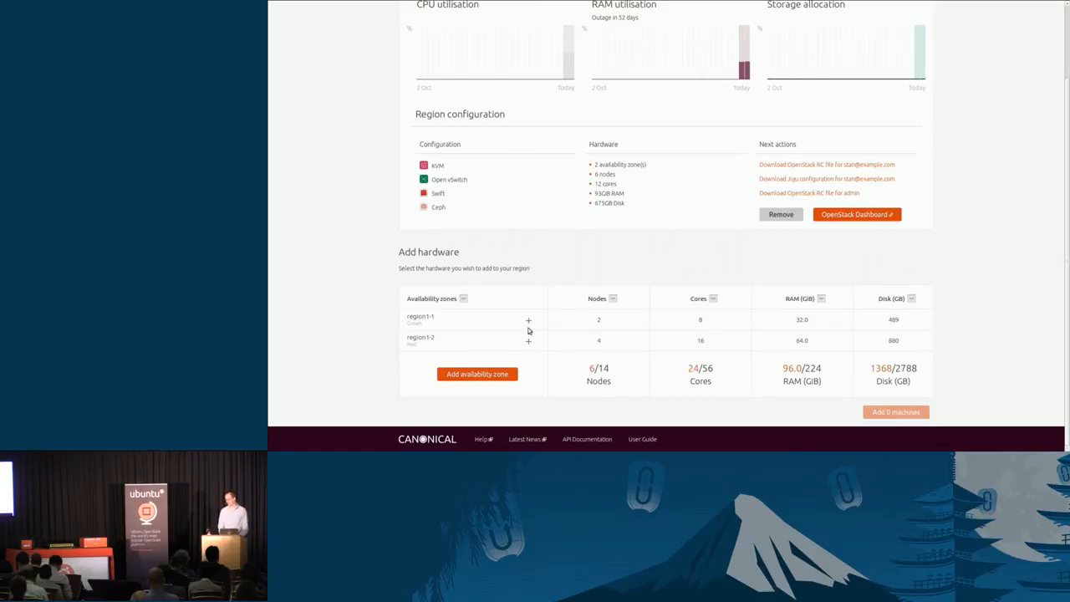
Step: Add the hubble machine to an availability zone and save, raising planned nodes to 8 of 14
click(528, 319)
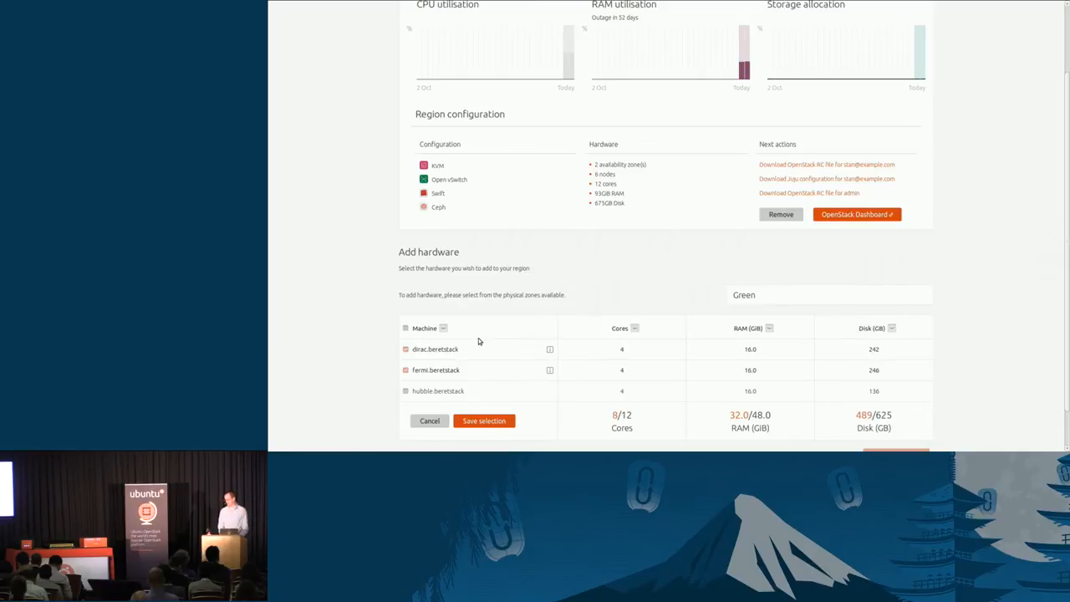
scroll(down, 3)
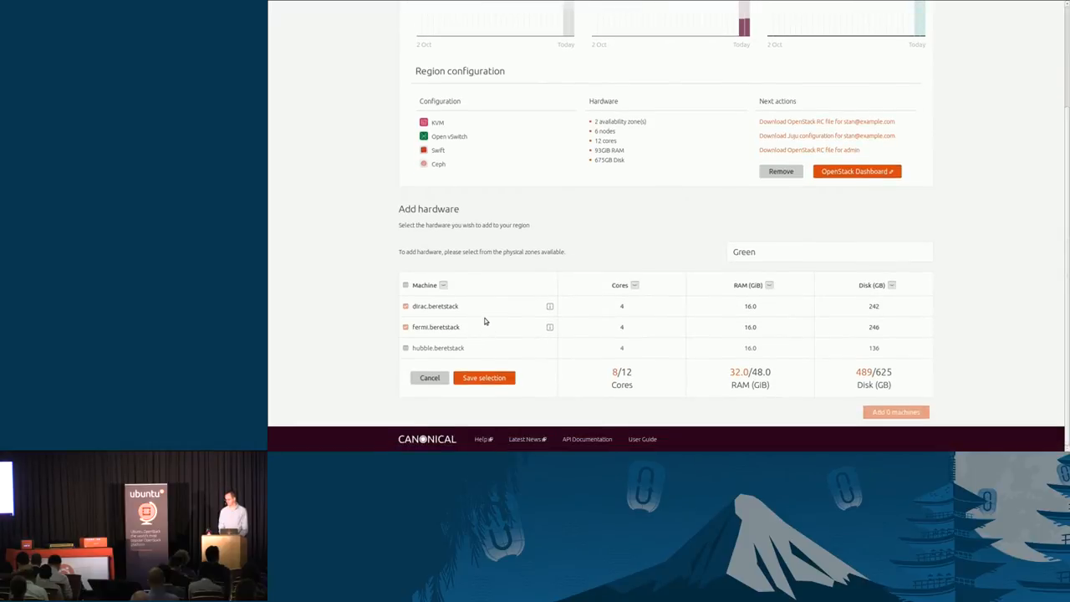
mouse_move(434, 301)
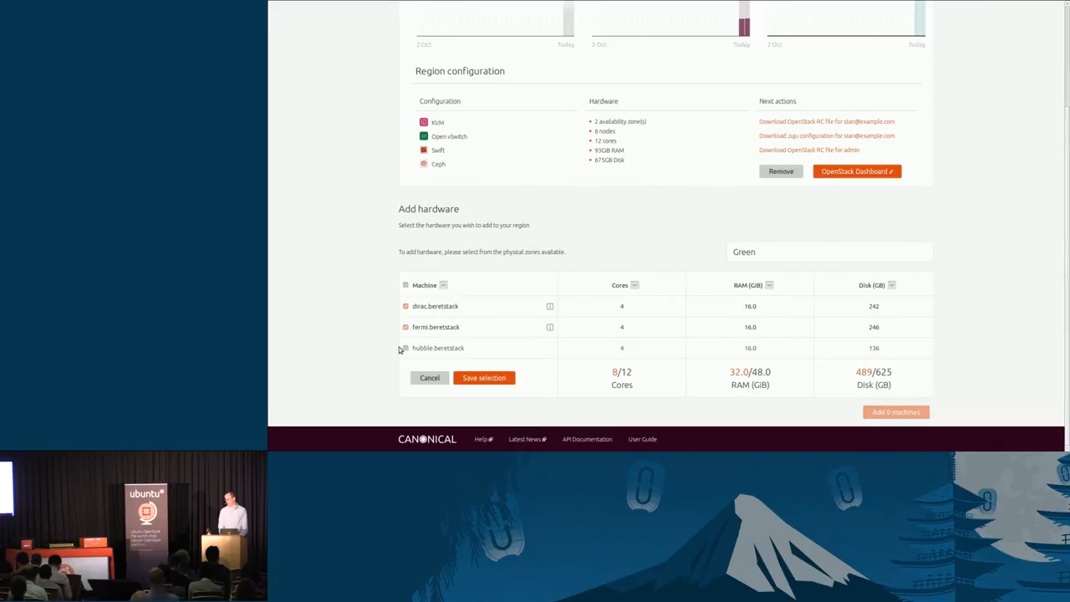
click(405, 348)
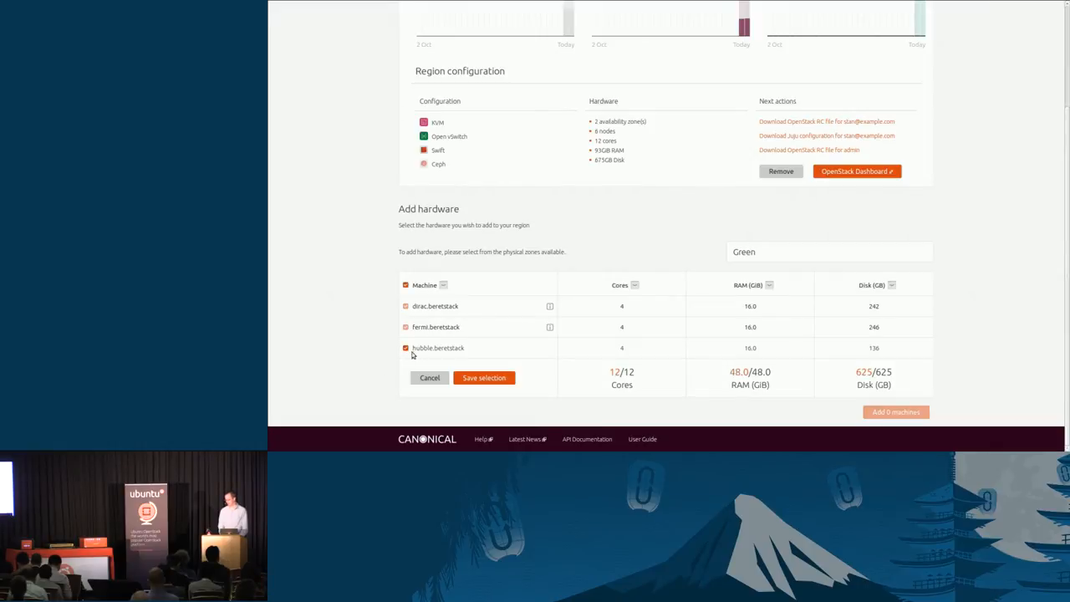
click(483, 378)
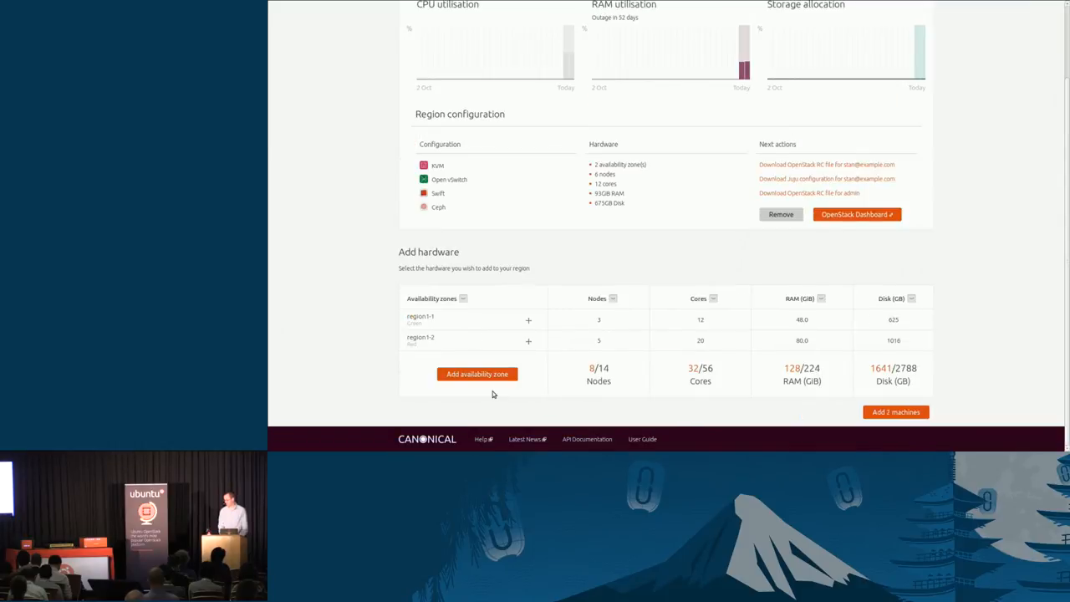
Step: Add the 2 pending machines to region1, then return to the Google Slides tab
click(897, 411)
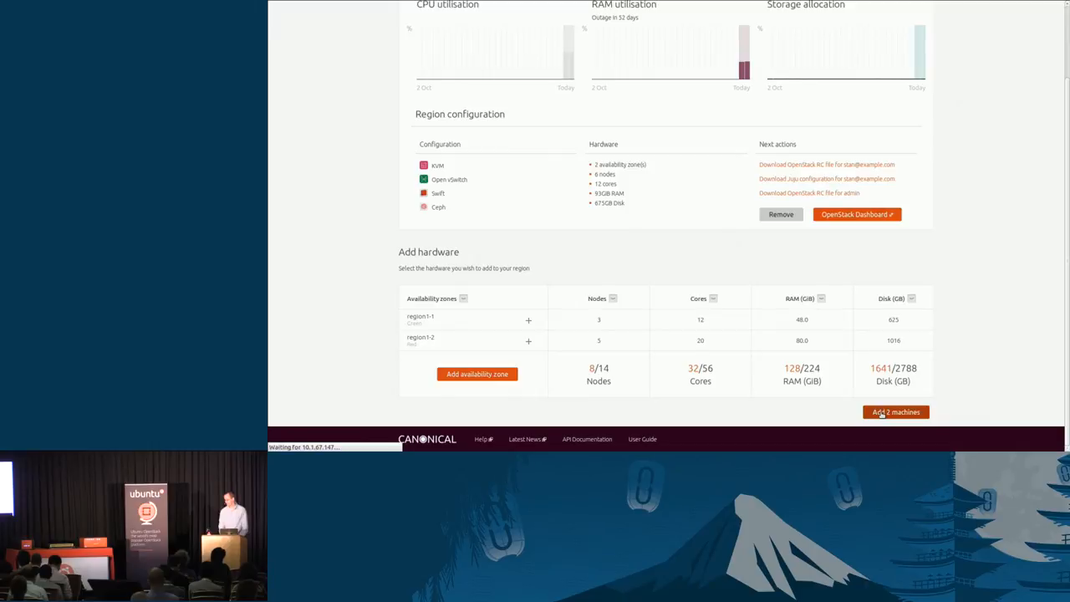
click(896, 411)
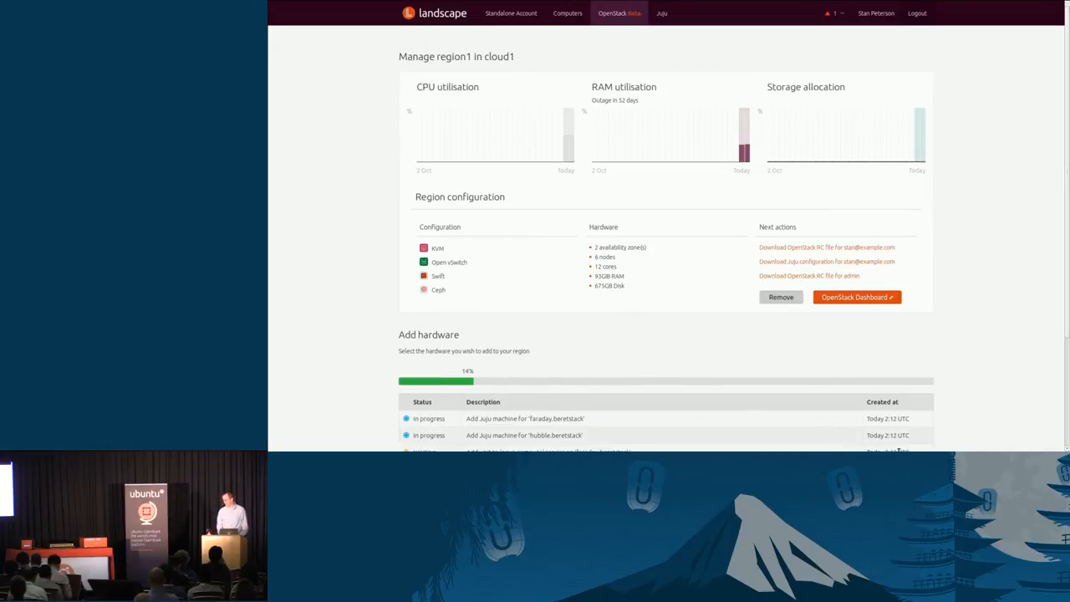
scroll(down, 3)
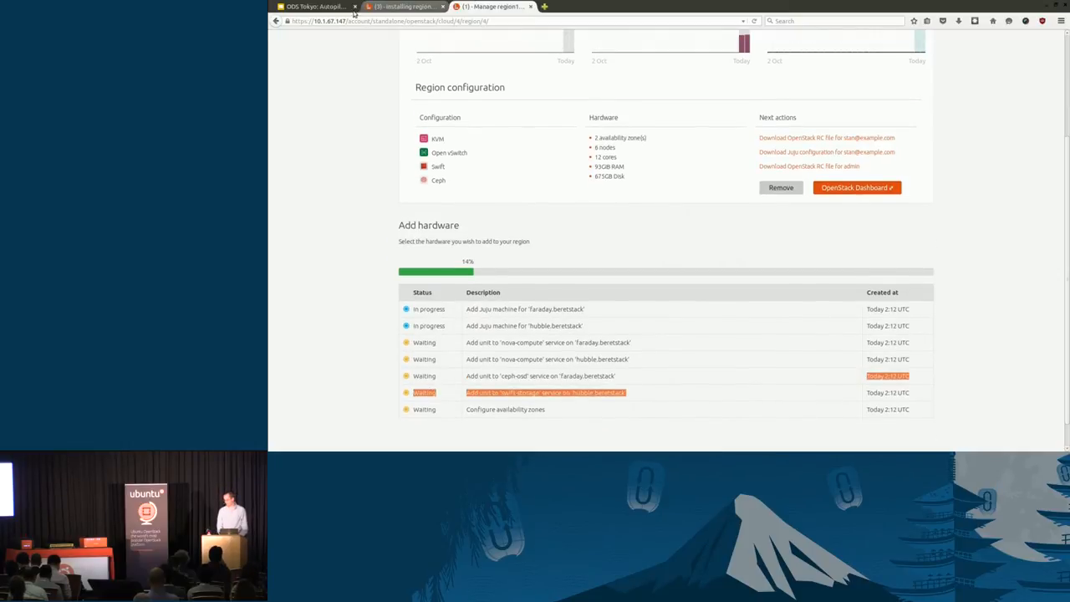
click(315, 7)
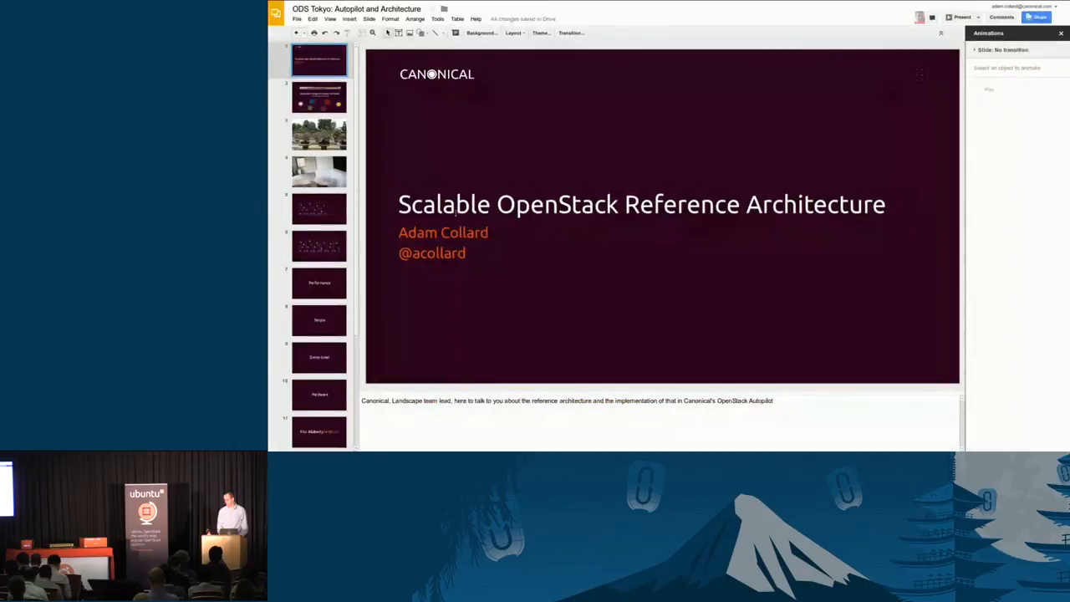